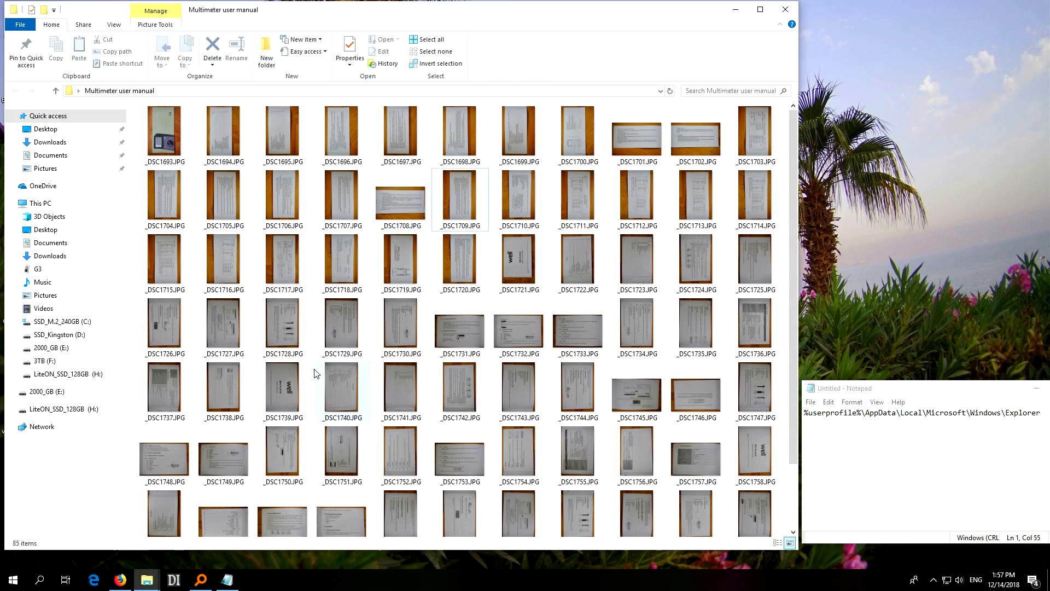
{"action": "mouse_move", "coordinate": [361, 351]}
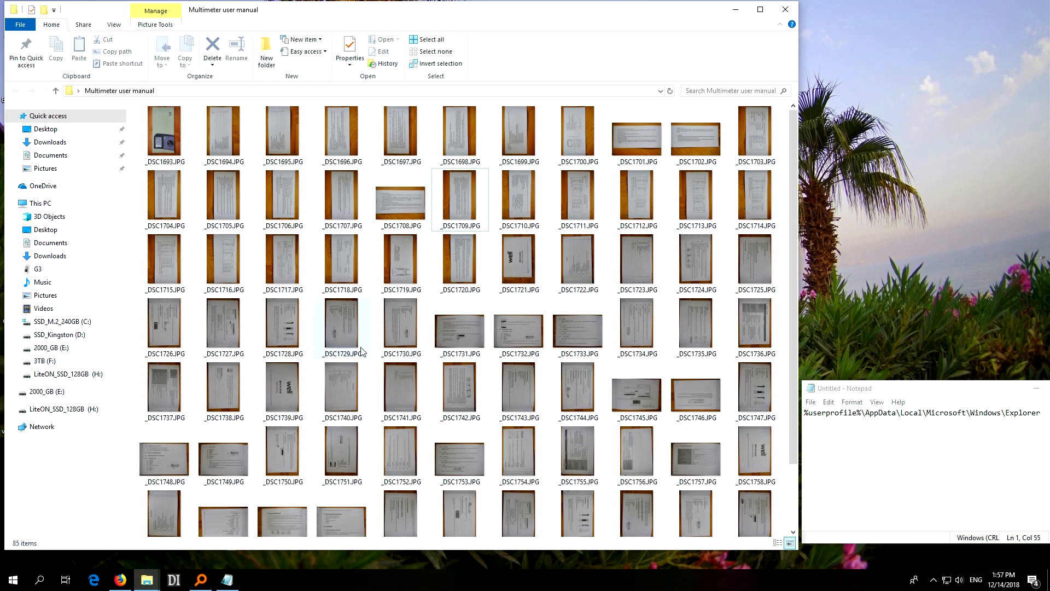
{"action": "mouse_move", "coordinate": [360, 378]}
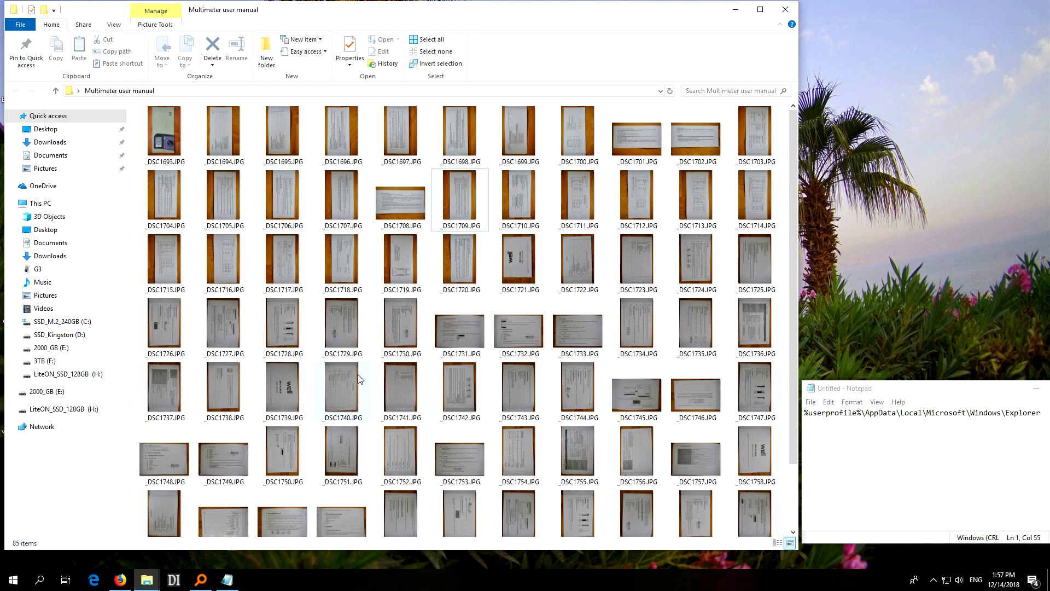
{"action": "mouse_move", "coordinate": [319, 157]}
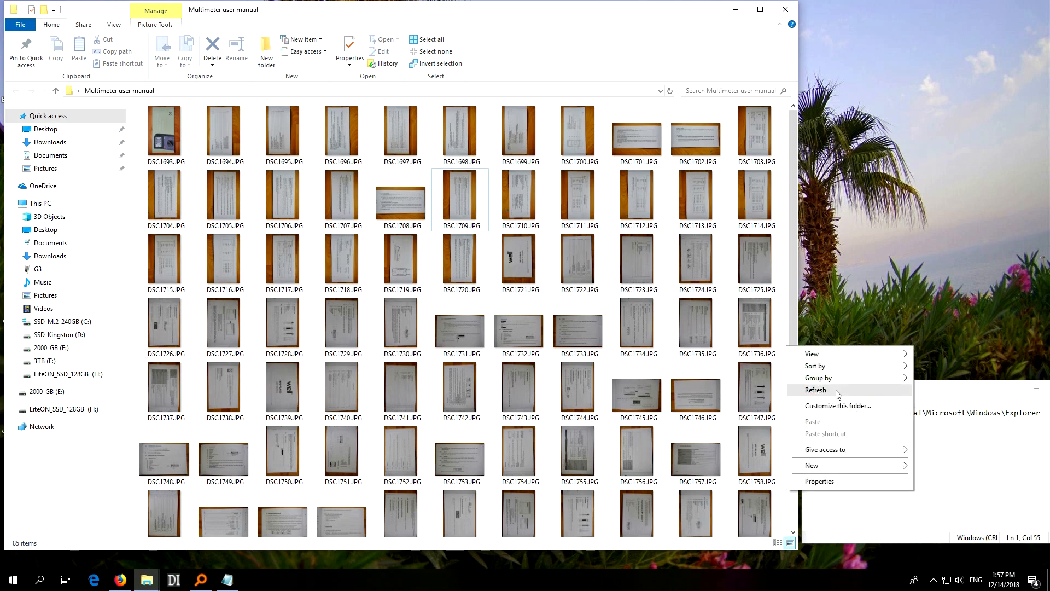
Refresh the Multimeter user manual folder so its photo thumbnails redisplay
{"action": "left_click", "coordinate": [815, 390]}
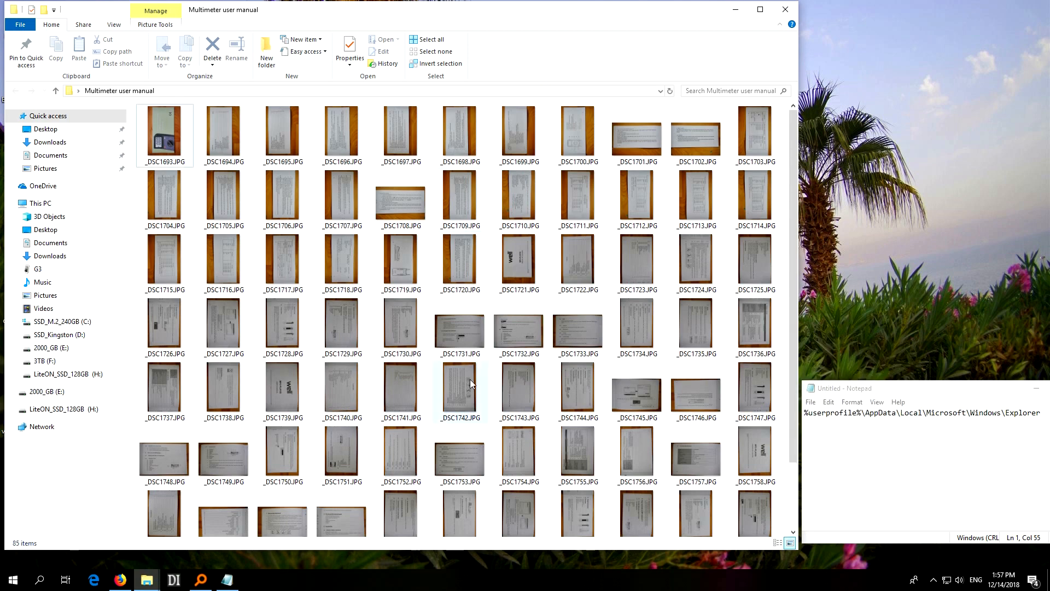
{"action": "mouse_move", "coordinate": [341, 326]}
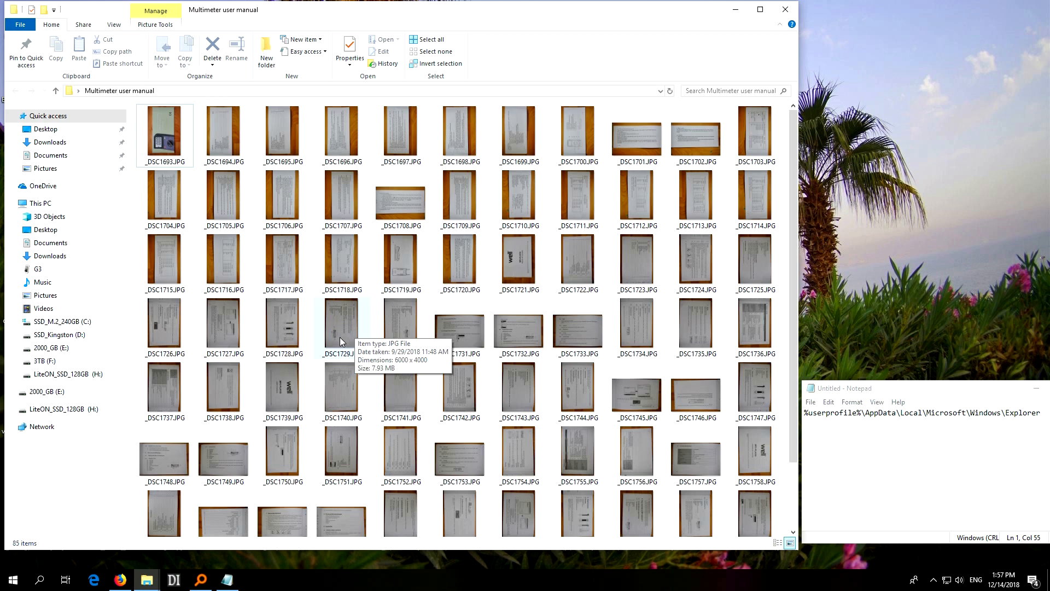
{"action": "mouse_move", "coordinate": [347, 336]}
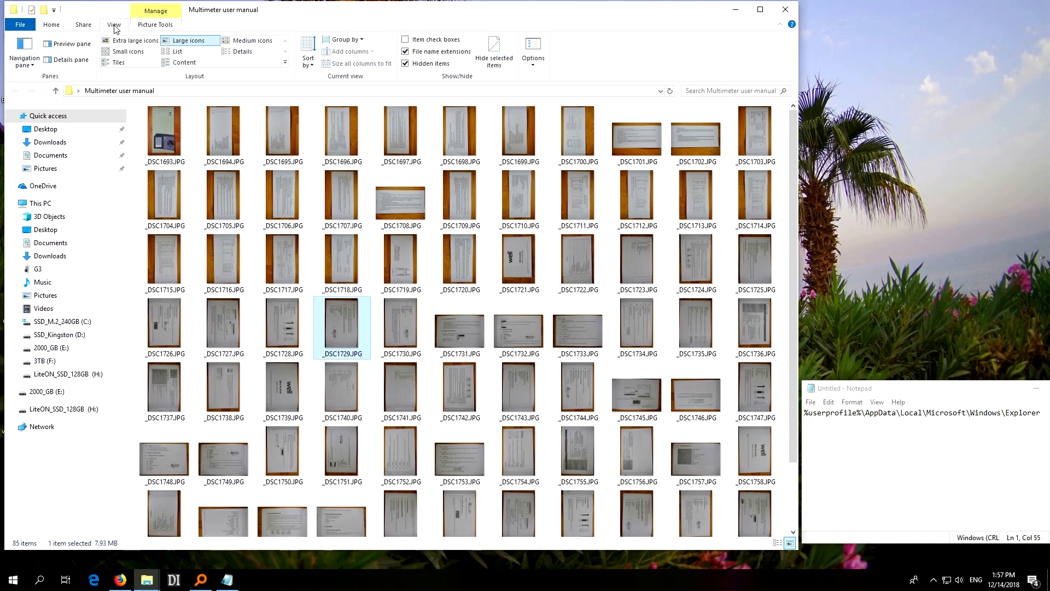
{"action": "left_click", "coordinate": [133, 40]}
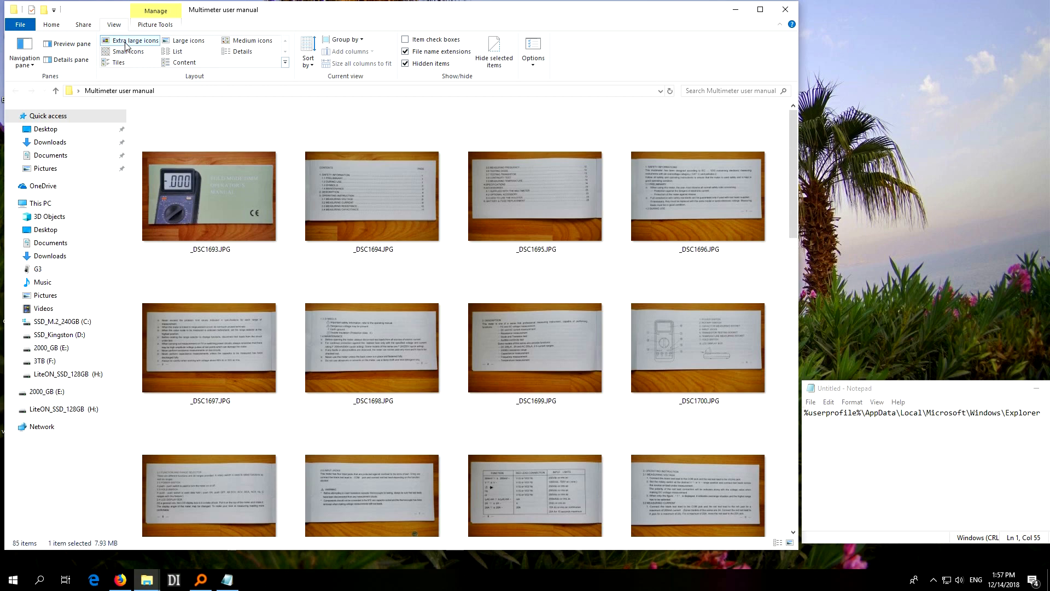
{"action": "scroll", "scroll_direction": "down", "scroll_amount": 3}
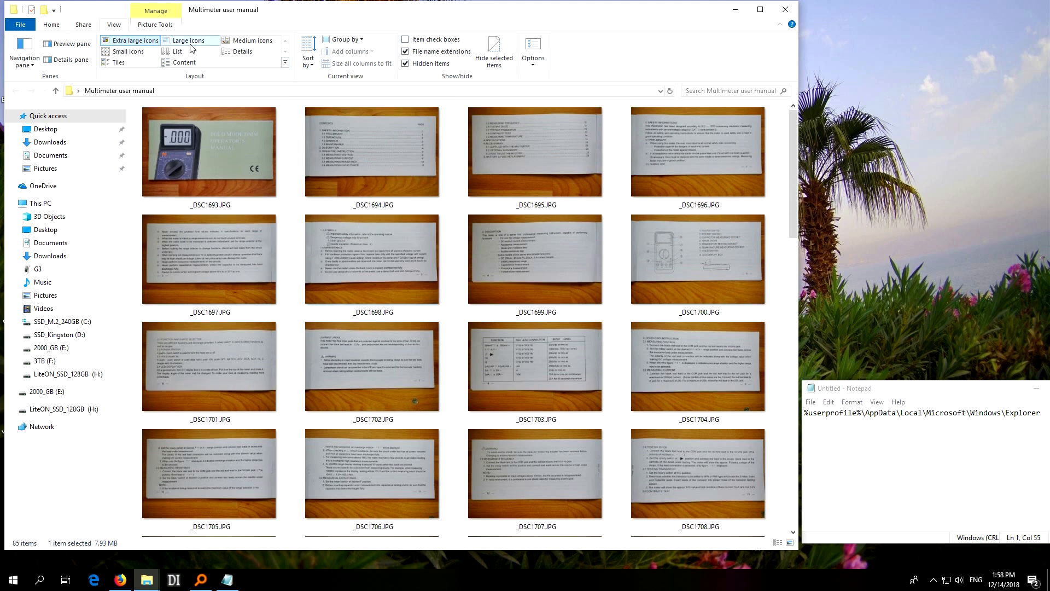
{"action": "left_click", "coordinate": [190, 41]}
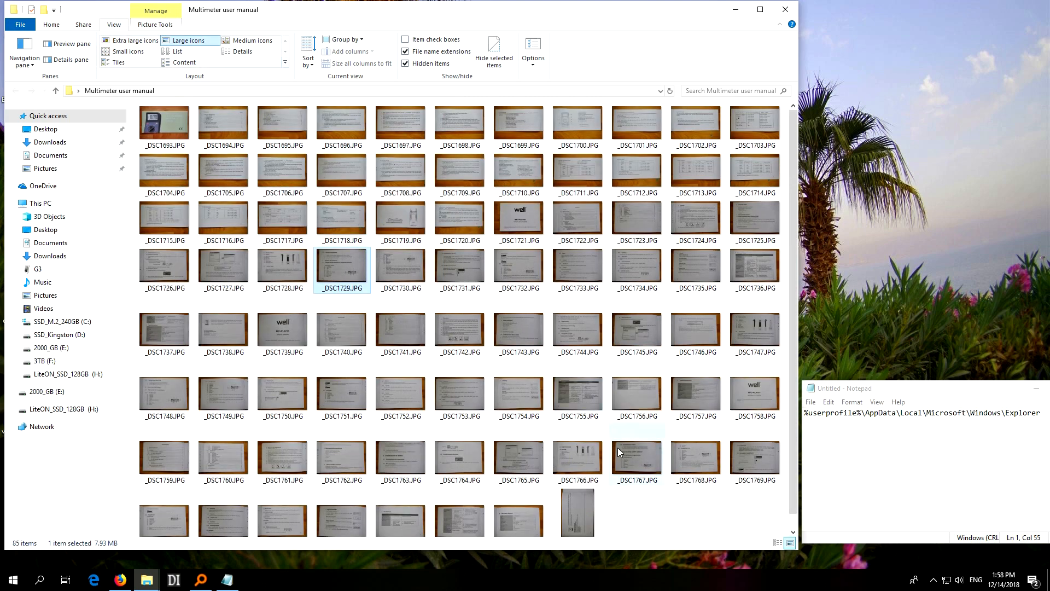
{"action": "mouse_move", "coordinate": [662, 511]}
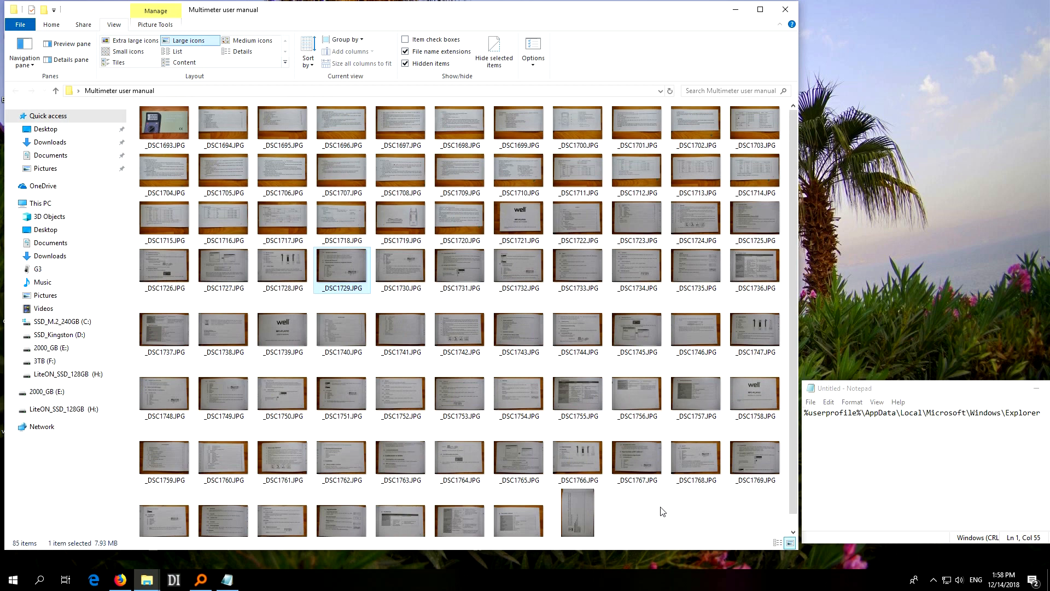
{"action": "right_click", "coordinate": [655, 507]}
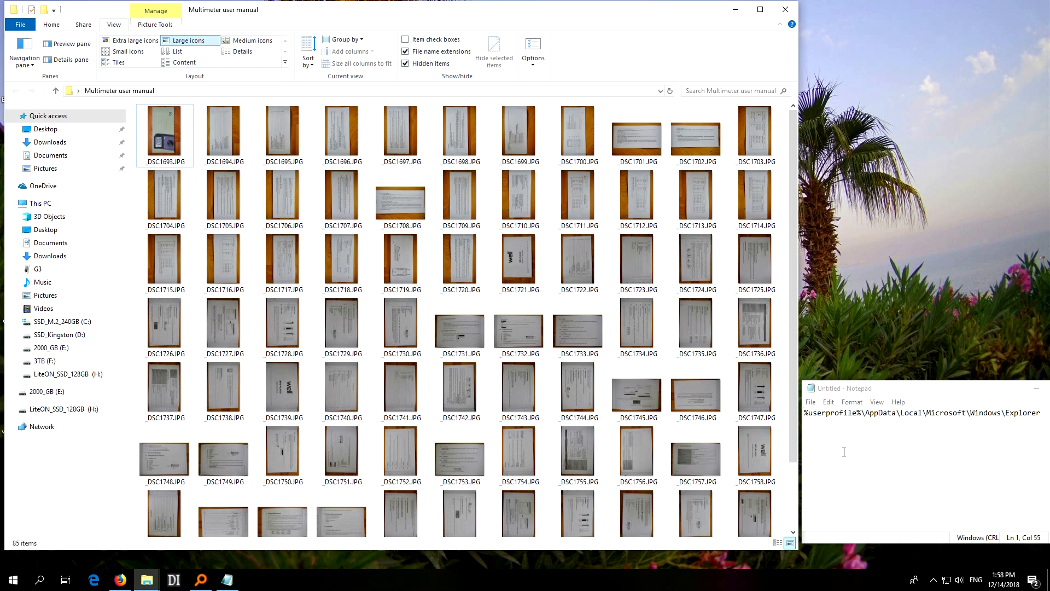
Copy the %userprofile%\AppData\Local\Microsoft\Windows\Explorer path from the Notepad note
{"action": "left_click", "coordinate": [341, 324]}
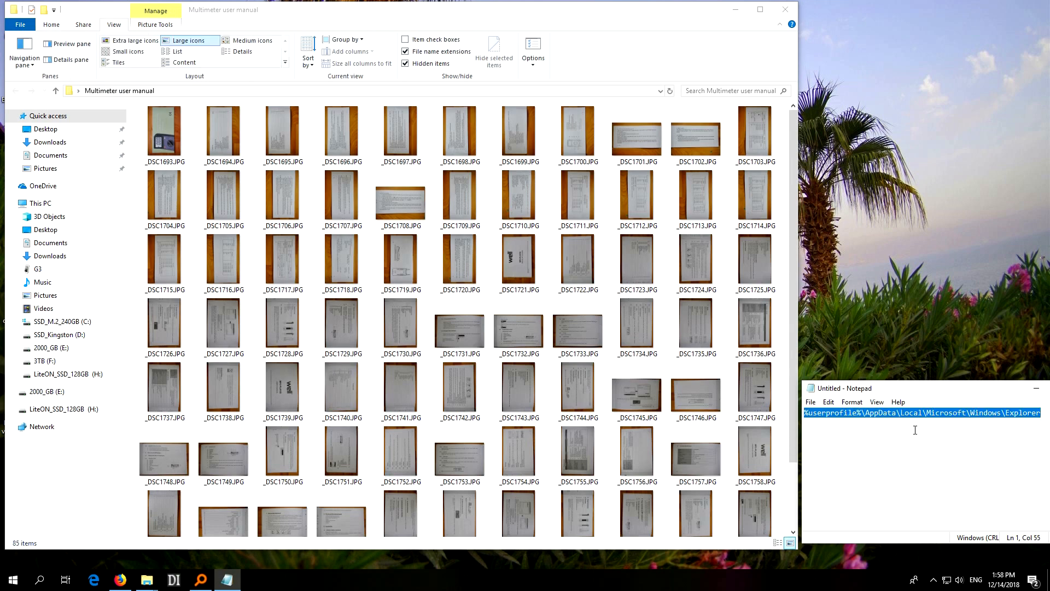
{"action": "right_click", "coordinate": [915, 429]}
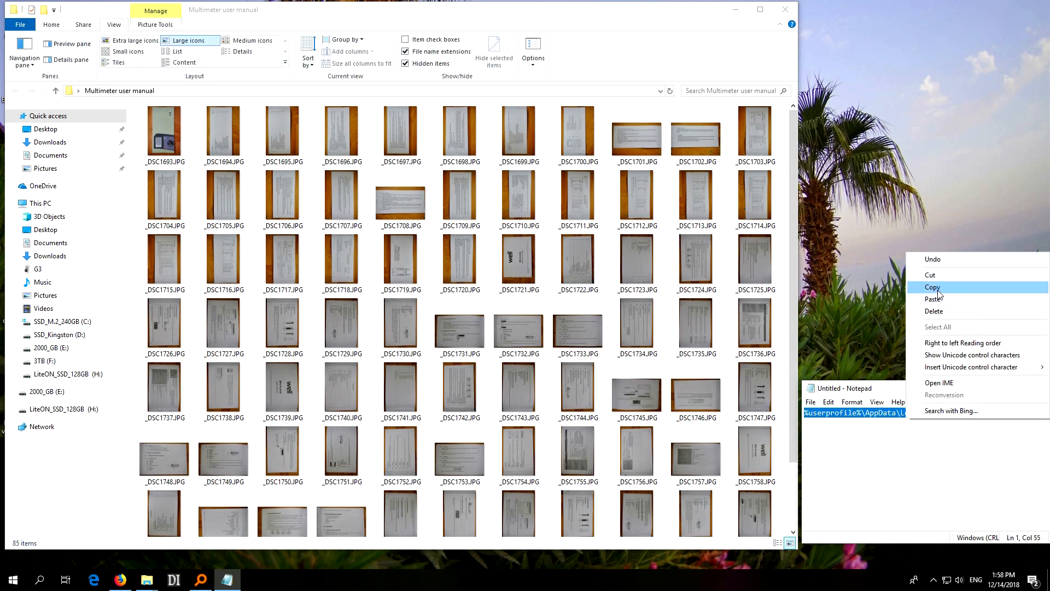
{"action": "left_click", "coordinate": [932, 286]}
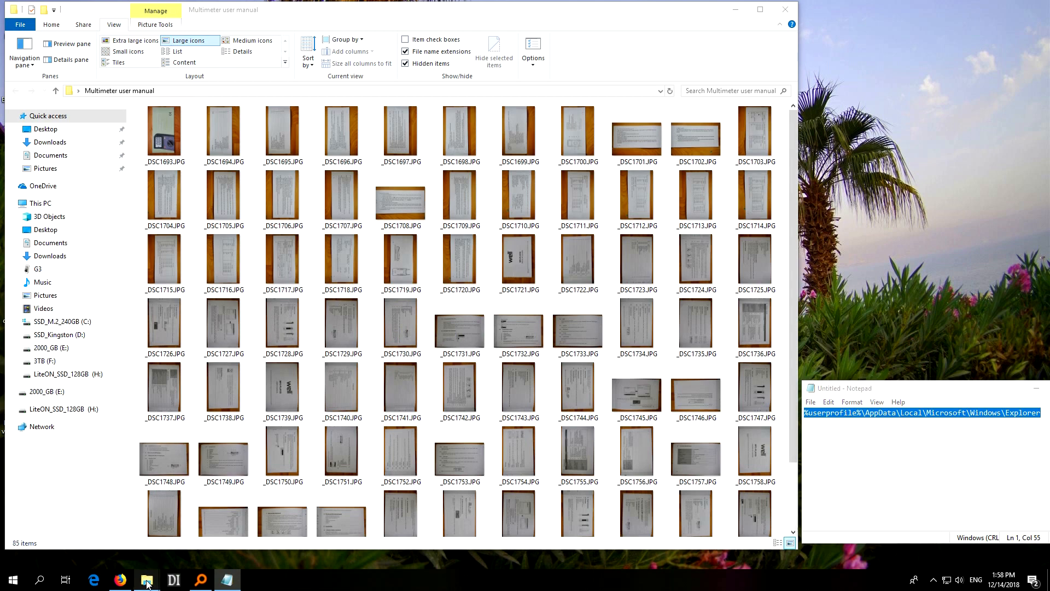
{"action": "right_click", "coordinate": [145, 580]}
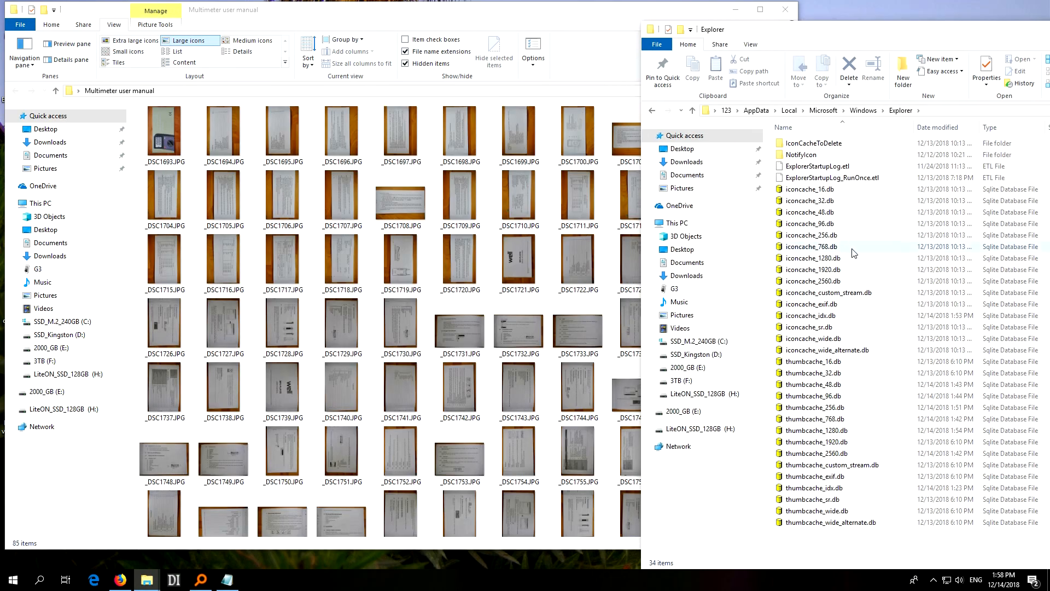
Select all iconcache and thumbcache files in the Explorer cache folder and delete them
{"action": "key", "text": "ctrl+a"}
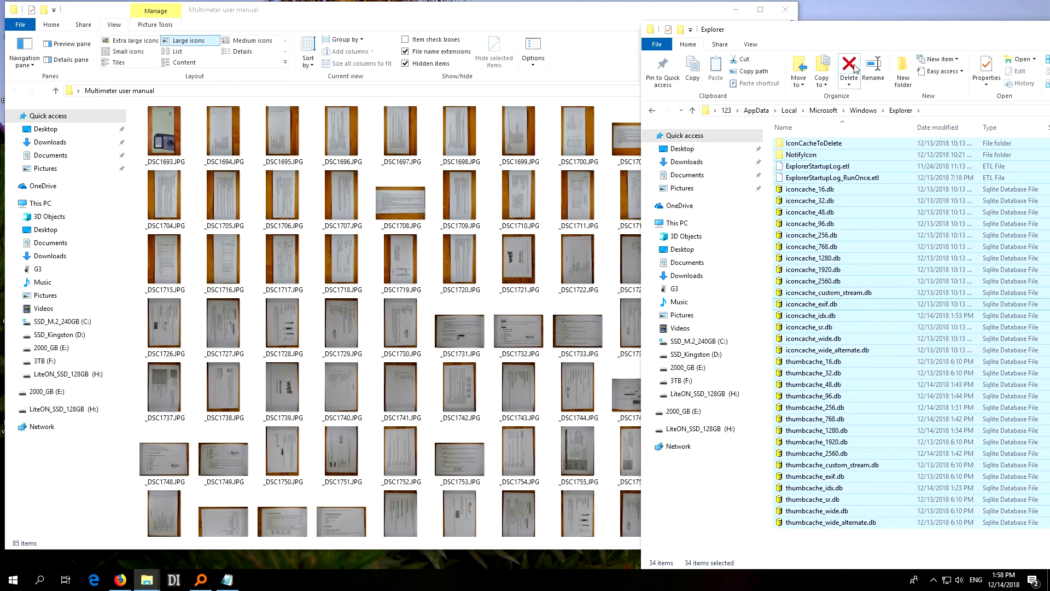
{"action": "left_click", "coordinate": [848, 65]}
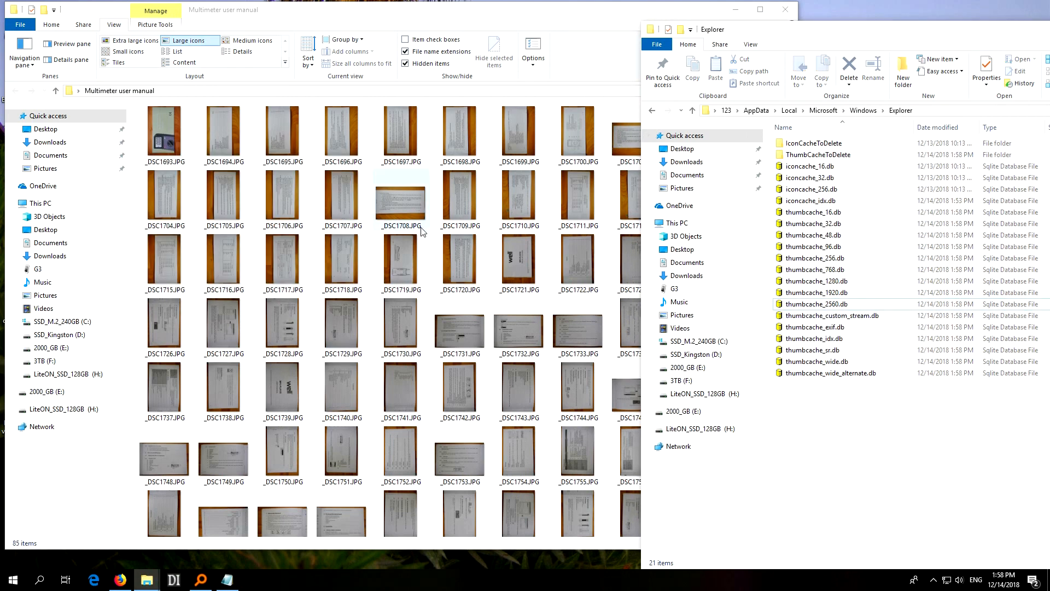
Refresh the Multimeter user manual folder so all 85 thumbnails regenerate correctly rotated
{"action": "left_click", "coordinate": [459, 197]}
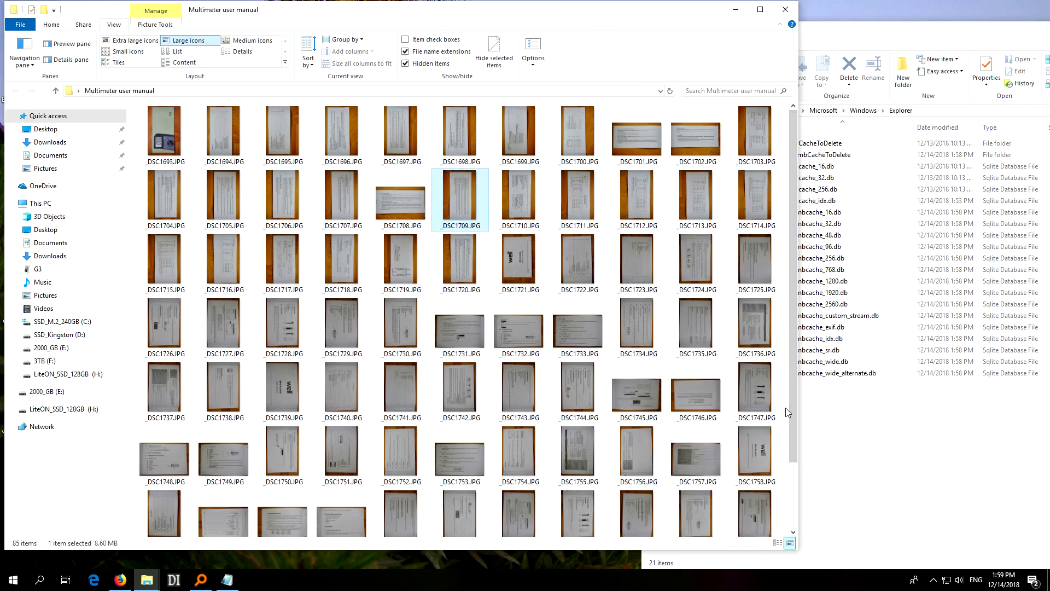
{"action": "right_click", "coordinate": [788, 412]}
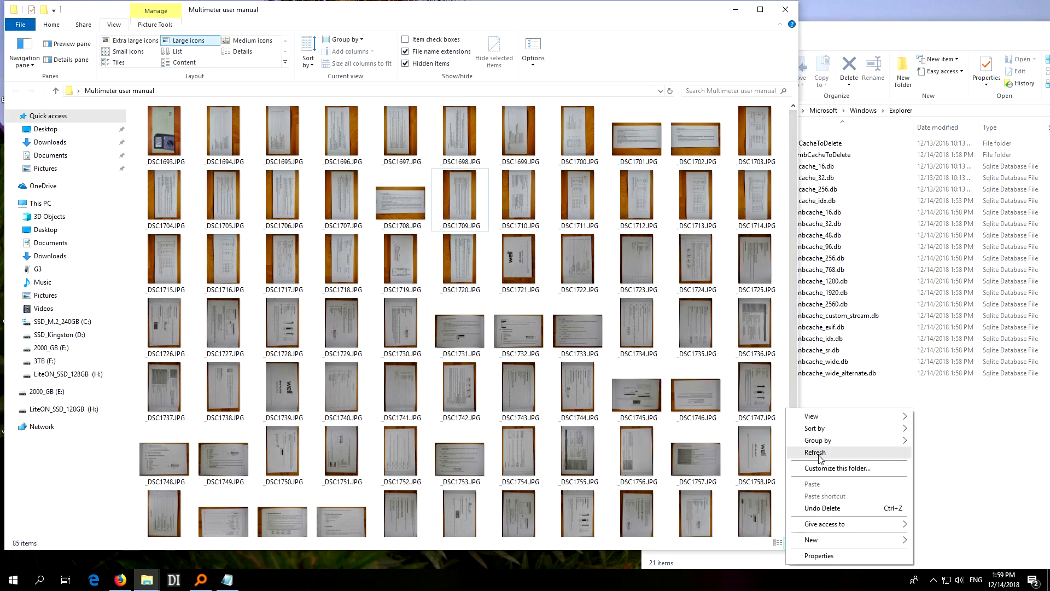
{"action": "left_click", "coordinate": [815, 452]}
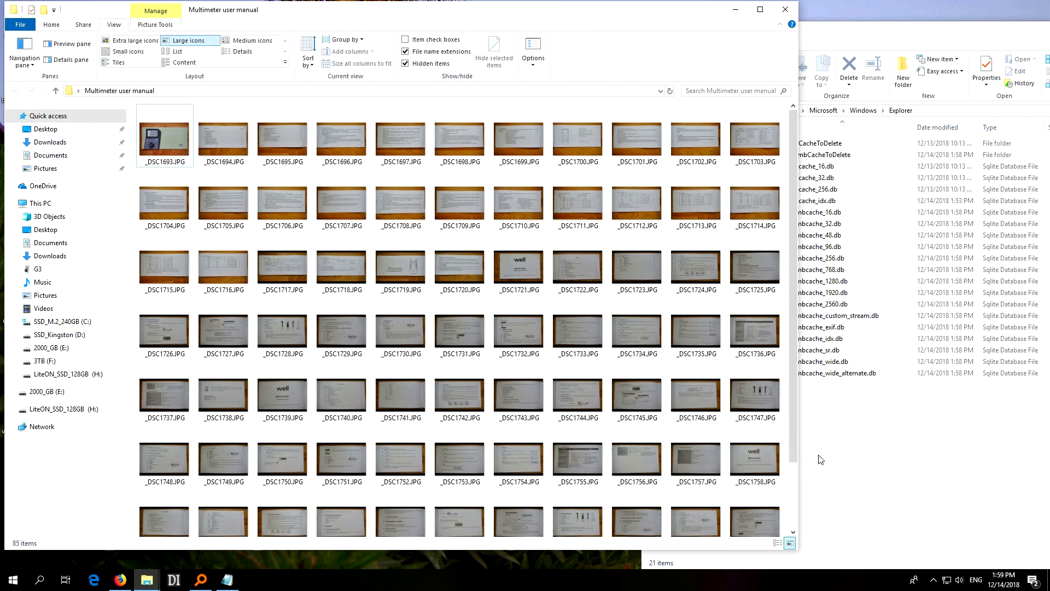
{"action": "scroll", "scroll_direction": "down", "scroll_amount": 3}
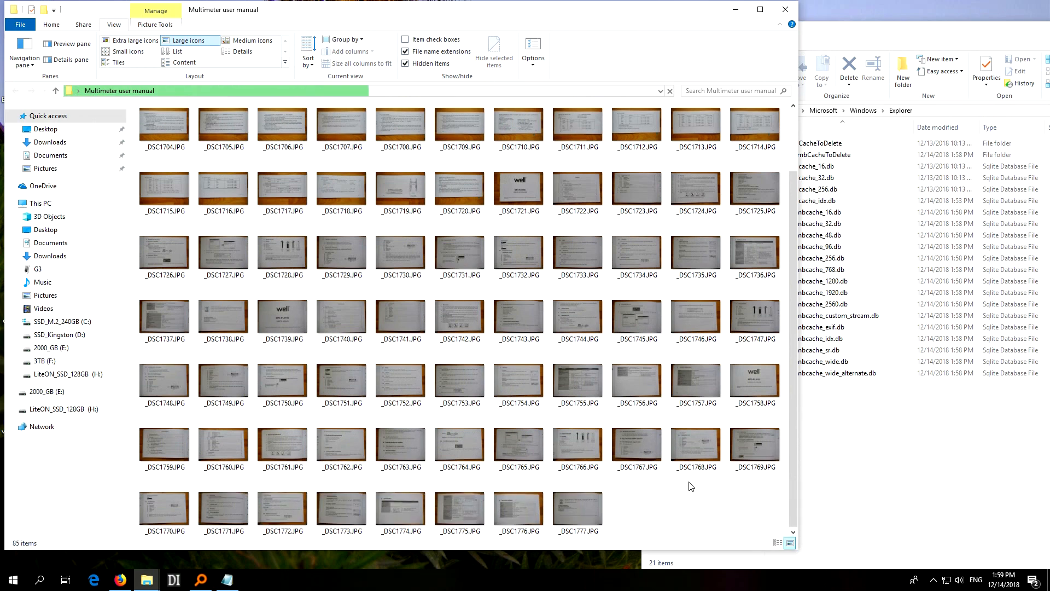
Cycle through Extra large, Large and Medium icons with a refresh, ending on Extra large thumbnails
{"action": "left_click", "coordinate": [128, 41]}
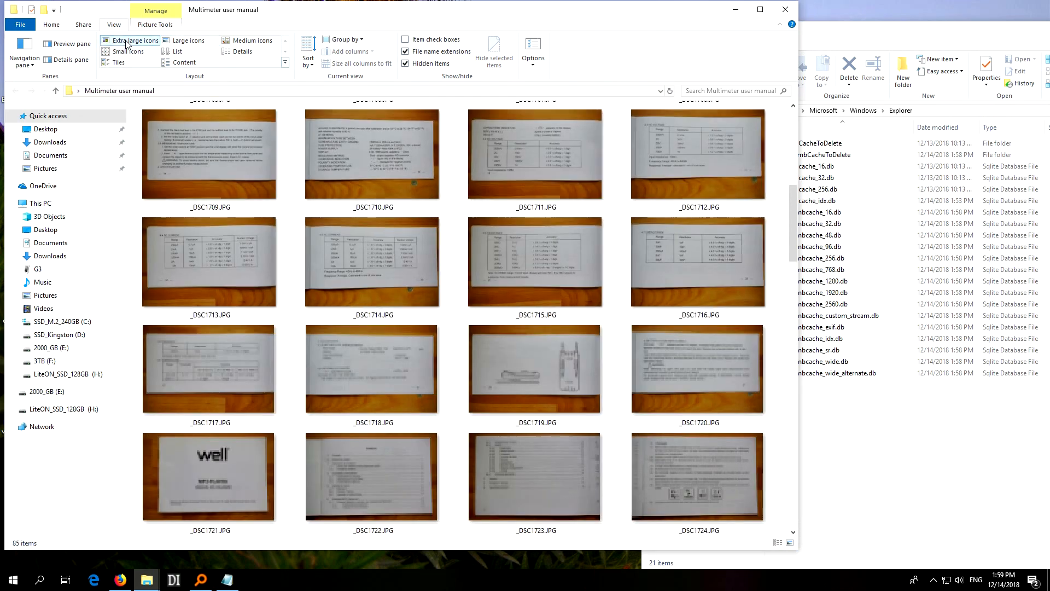
{"action": "scroll", "scroll_direction": "down", "scroll_amount": 3}
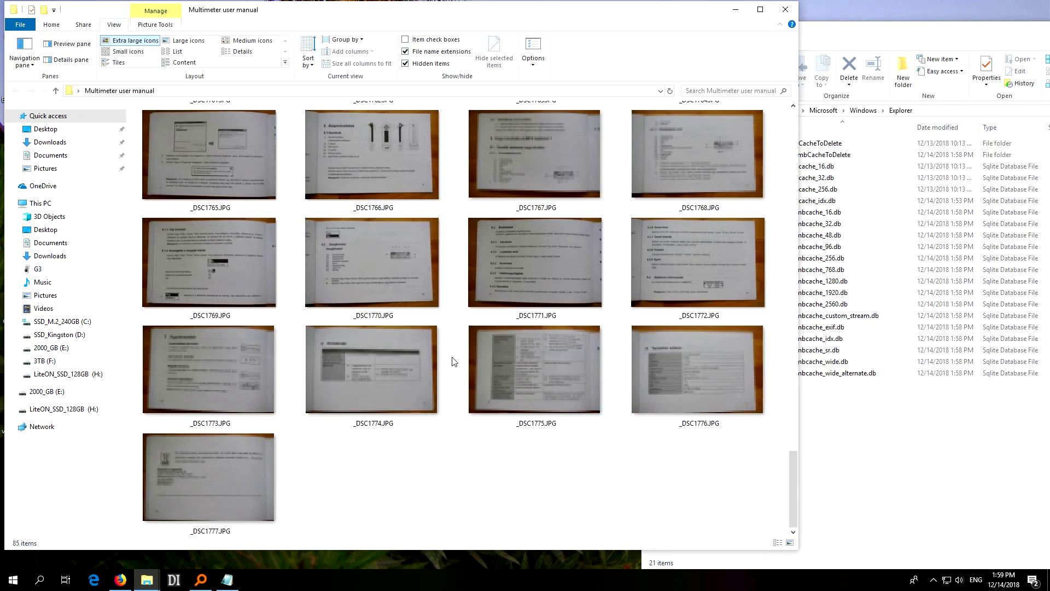
{"action": "left_click", "coordinate": [188, 40]}
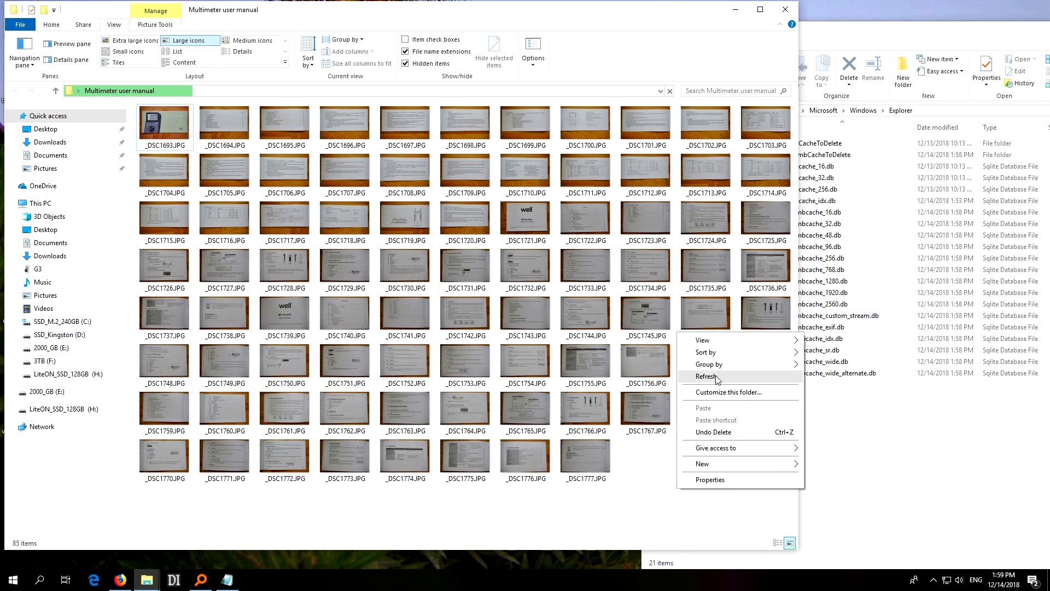
{"action": "left_click", "coordinate": [707, 376]}
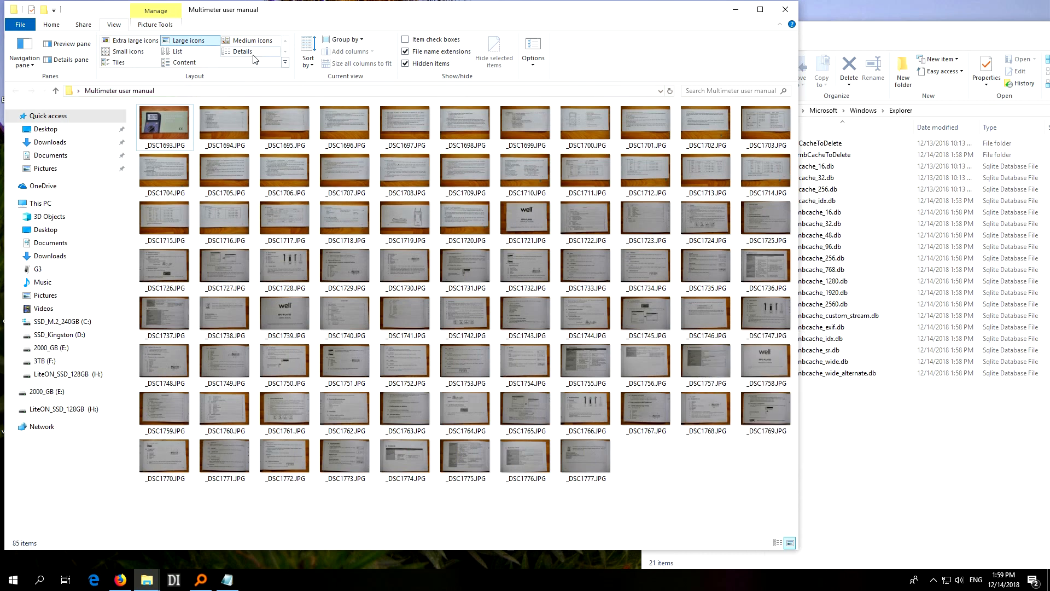
{"action": "left_click", "coordinate": [252, 41]}
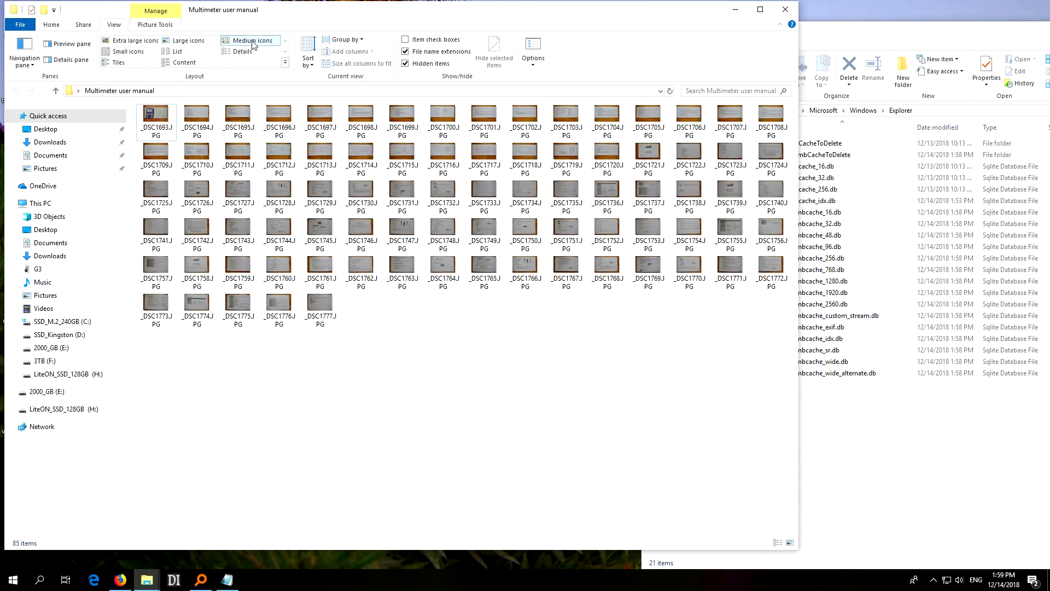
{"action": "left_click", "coordinate": [135, 40]}
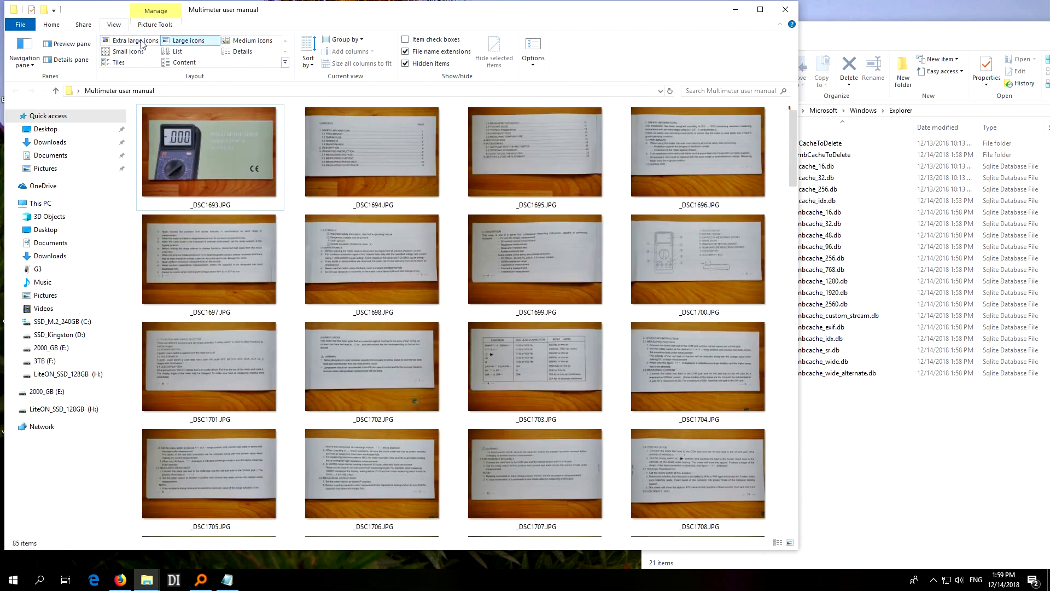